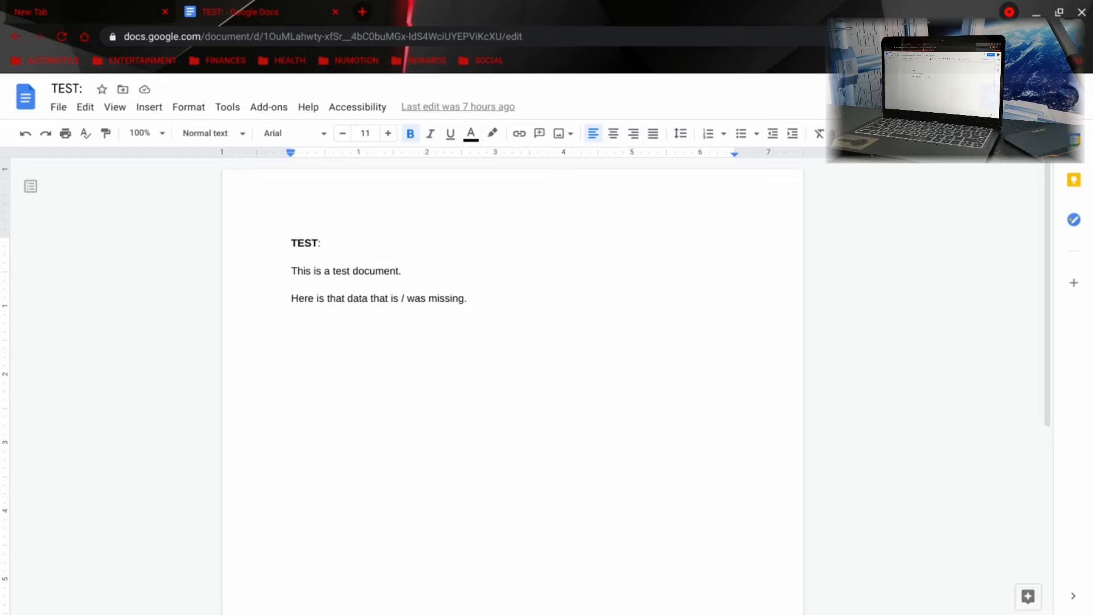
Name the current version 'TITLE WITH TWO SENTENCES' via File > Version history and save it.
{"action": "left_click", "coordinate": [292, 242]}
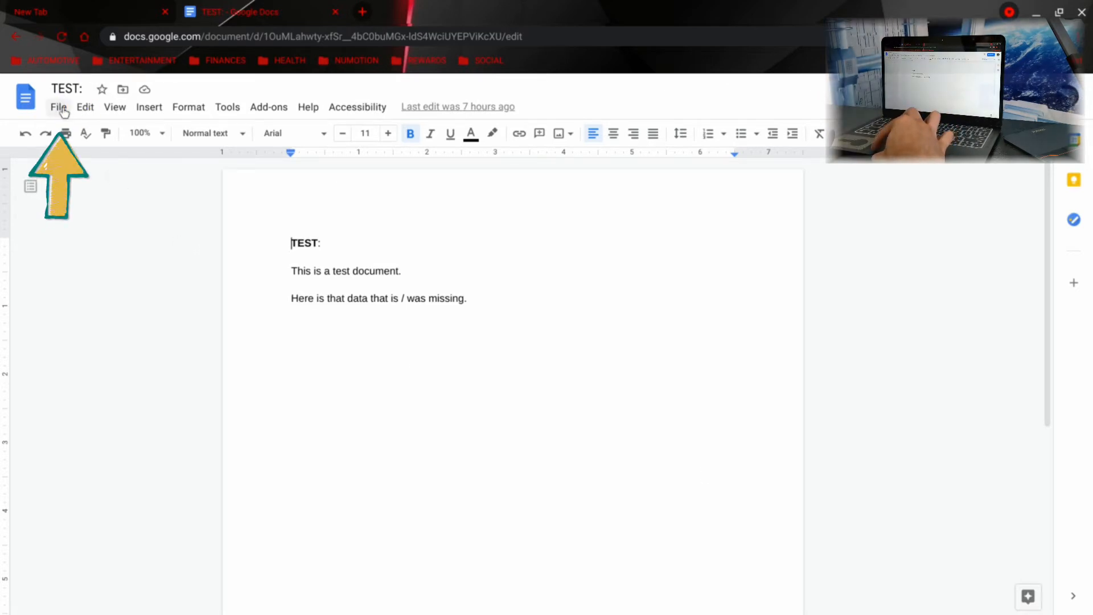
{"action": "left_click", "coordinate": [58, 107]}
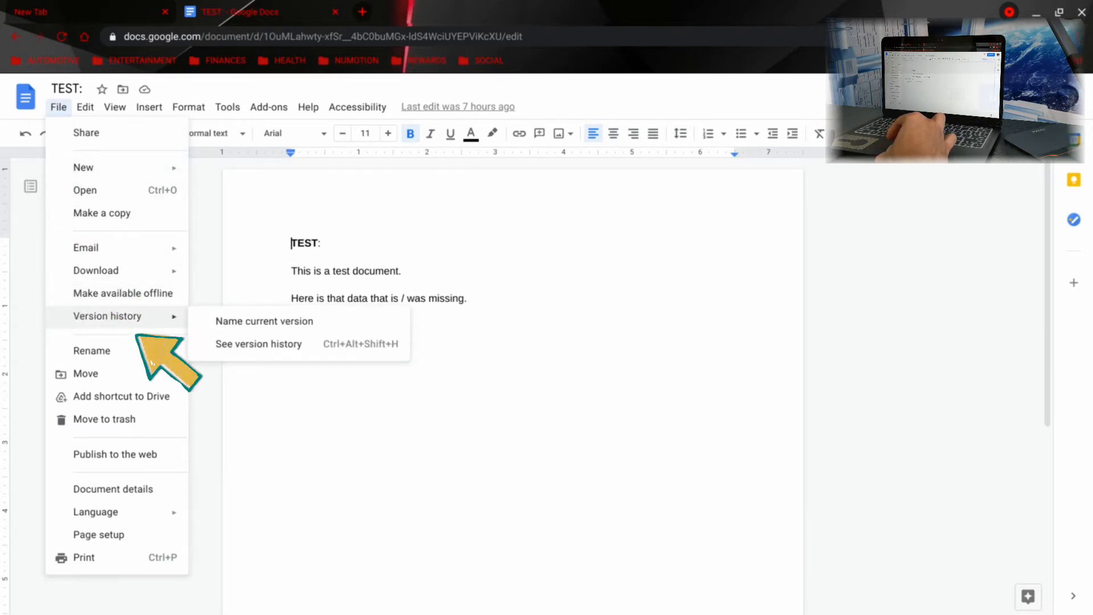
{"action": "mouse_move", "coordinate": [139, 324]}
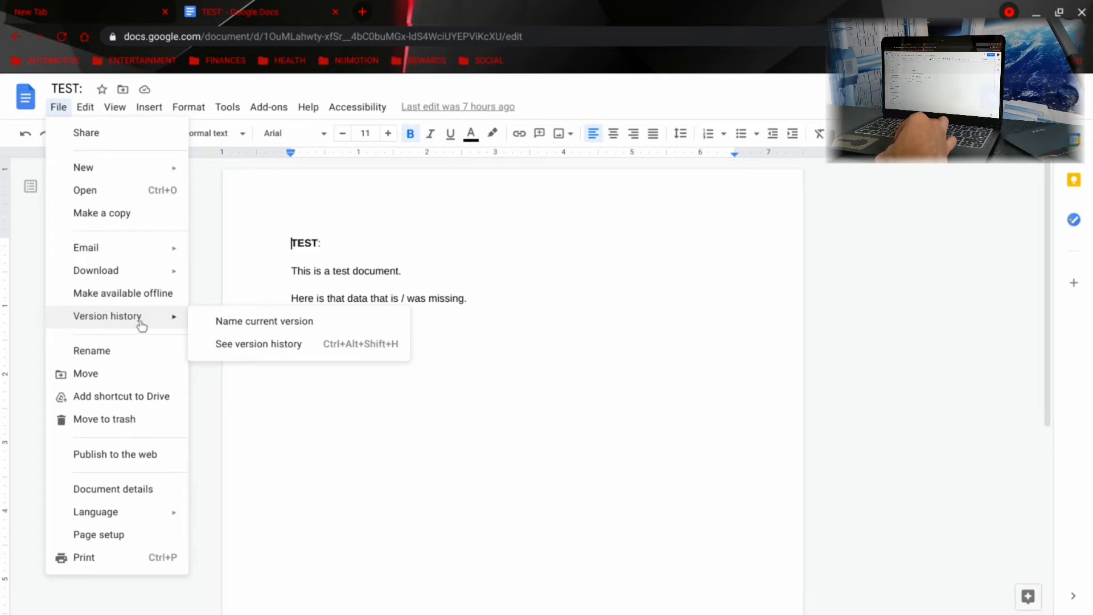
{"action": "mouse_move", "coordinate": [262, 321]}
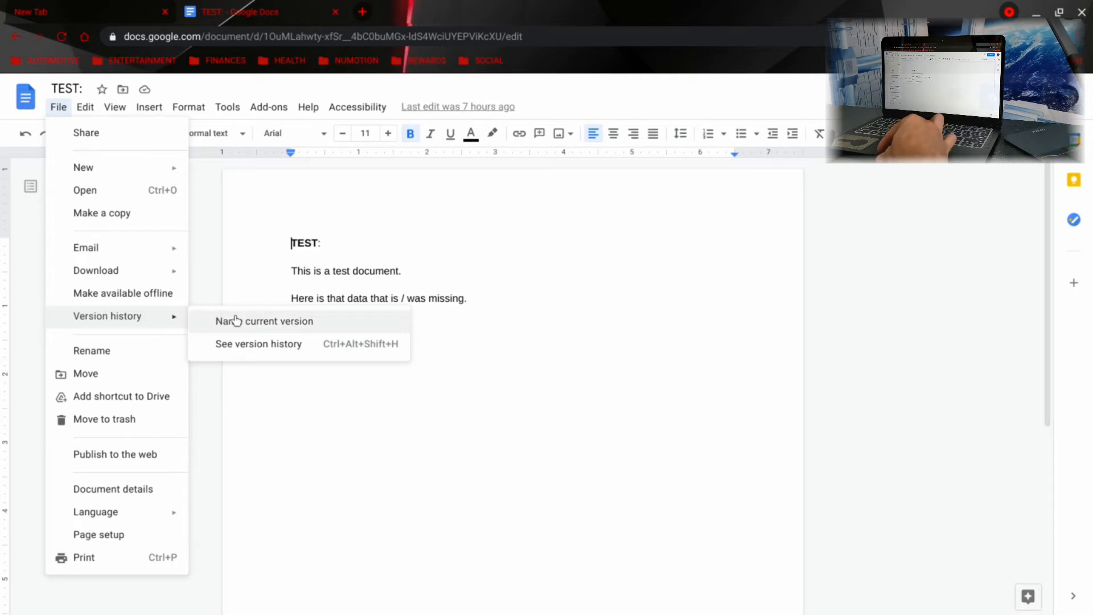
{"action": "left_click", "coordinate": [264, 321]}
{"action": "type", "text": "TITLE WITH TWO SENTENCES"}
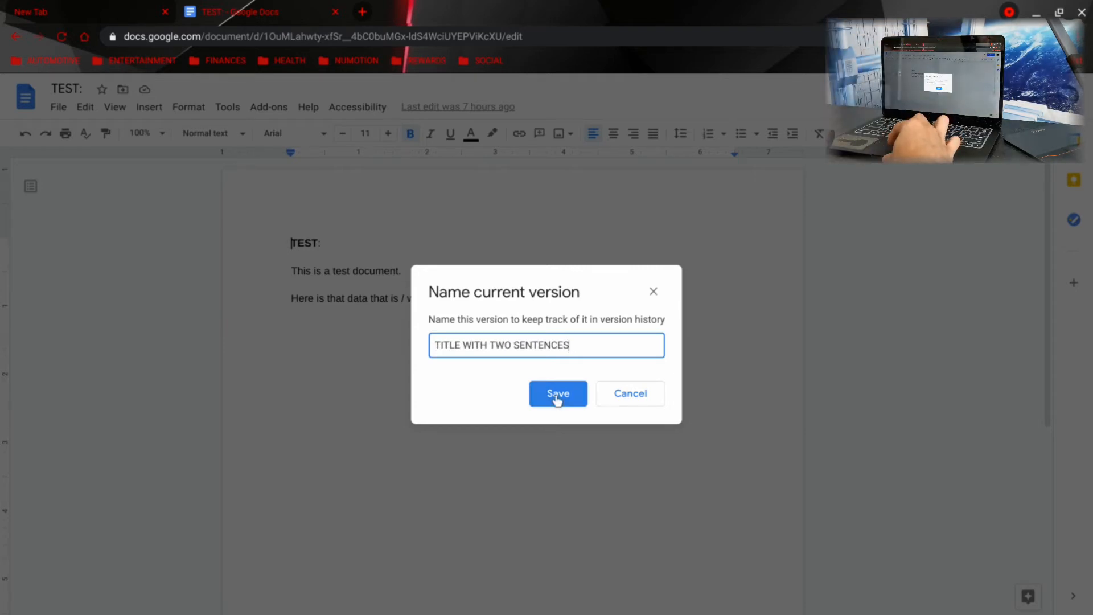
{"action": "left_click", "coordinate": [558, 393]}
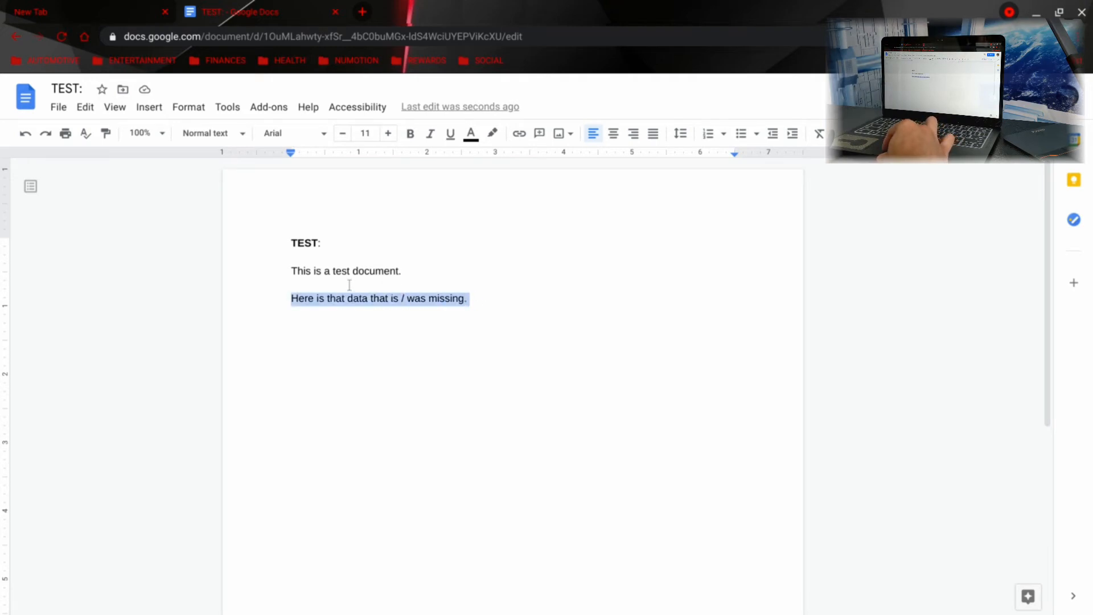
Delete both sentences, leaving only the 'TEST:' heading.
{"action": "key", "text": "Delete"}
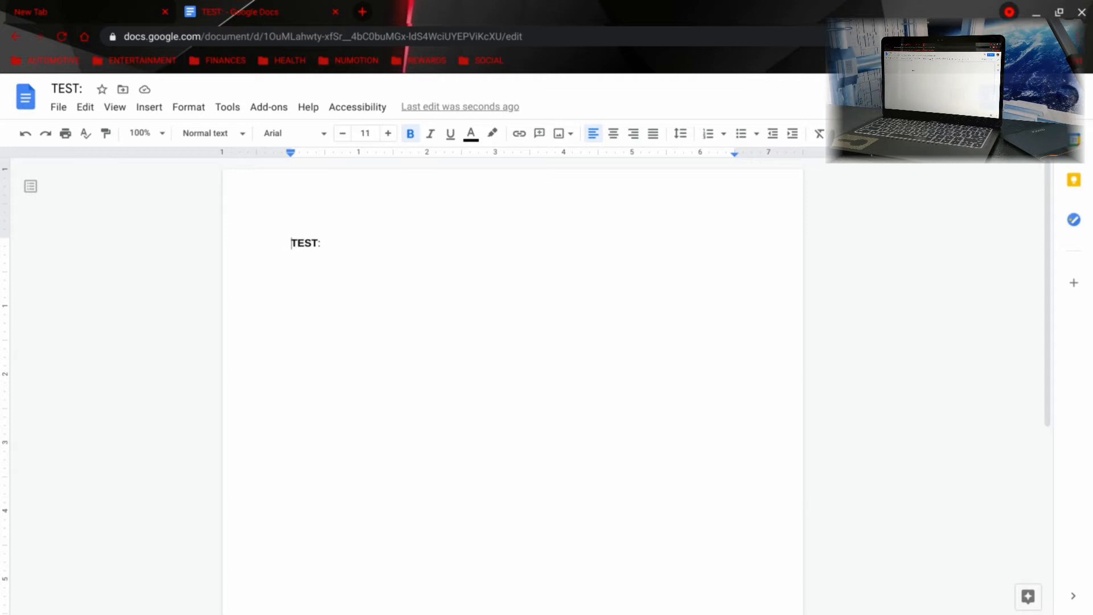
{"action": "mouse_move", "coordinate": [470, 318]}
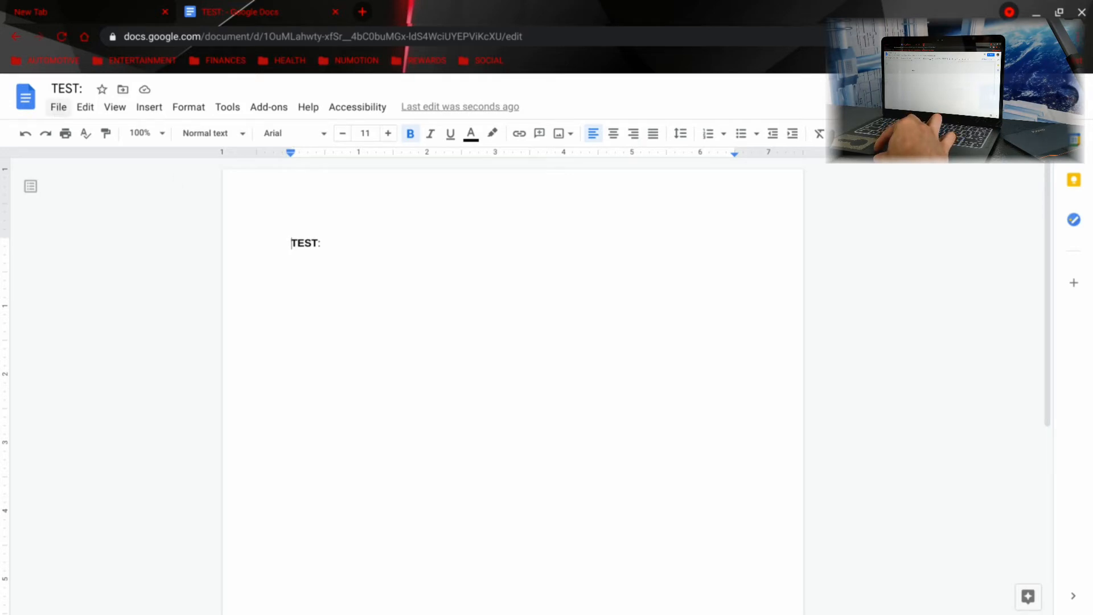
Show the document's version history from the File menu.
{"action": "left_click", "coordinate": [58, 107]}
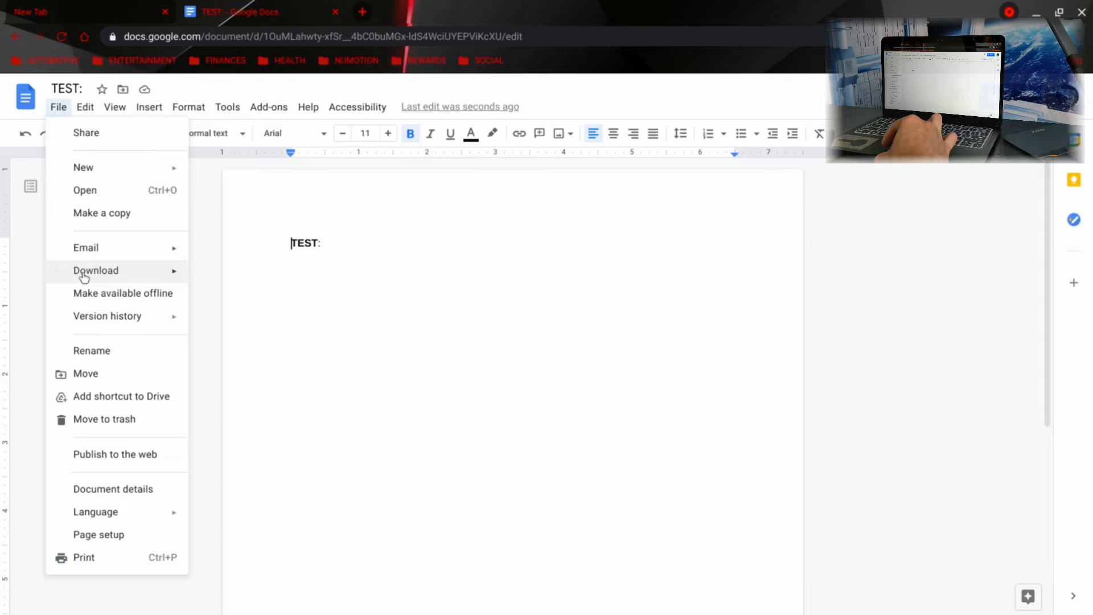
{"action": "mouse_move", "coordinate": [107, 315]}
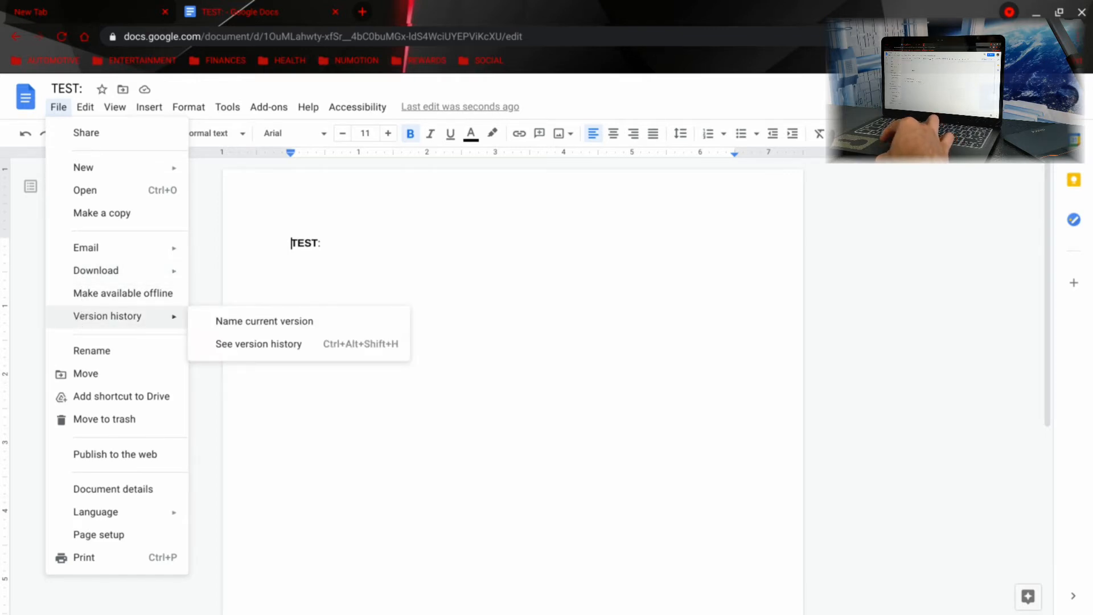
{"action": "mouse_move", "coordinate": [258, 344]}
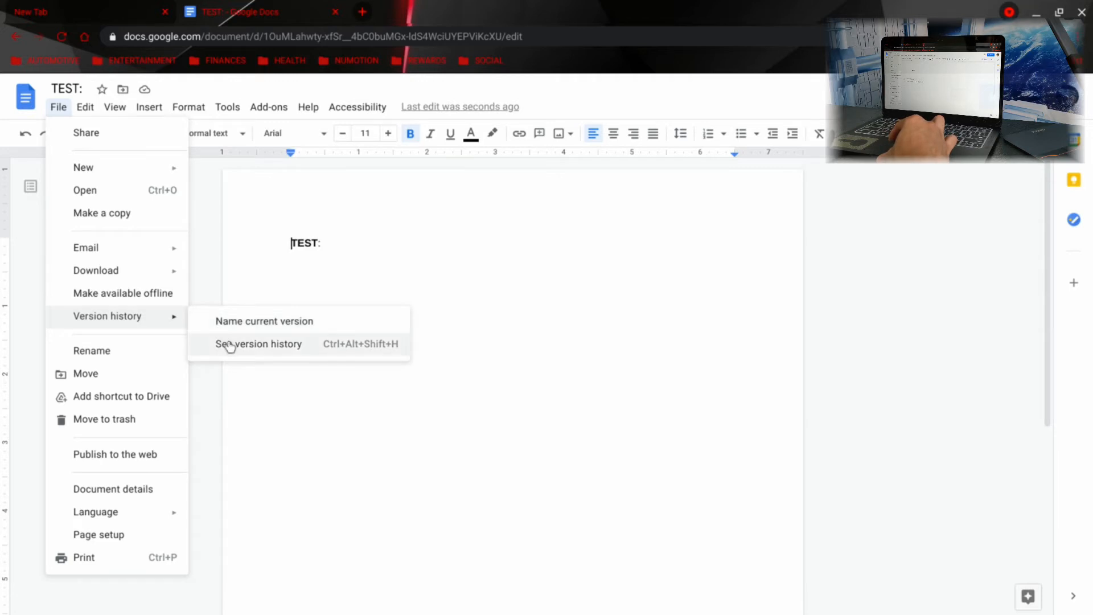
{"action": "mouse_move", "coordinate": [233, 349]}
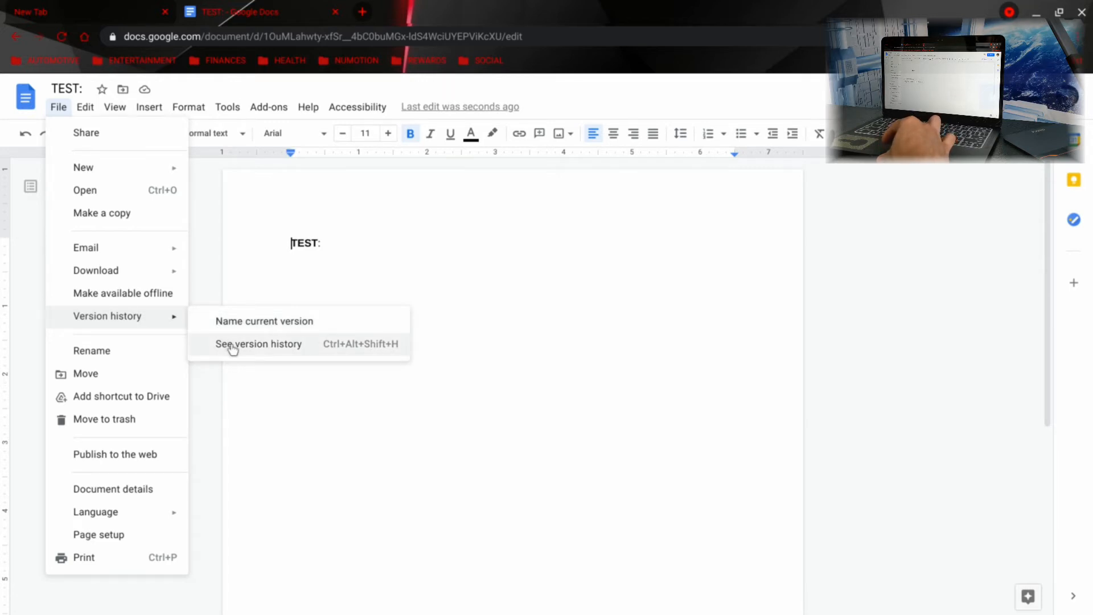
{"action": "mouse_move", "coordinate": [319, 358]}
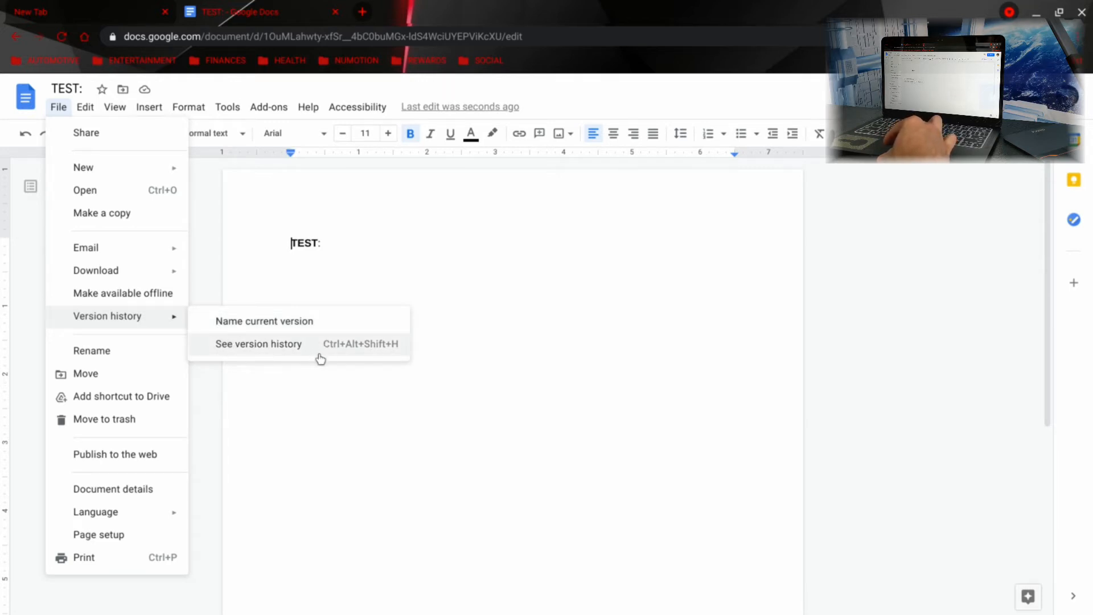
{"action": "mouse_move", "coordinate": [395, 359]}
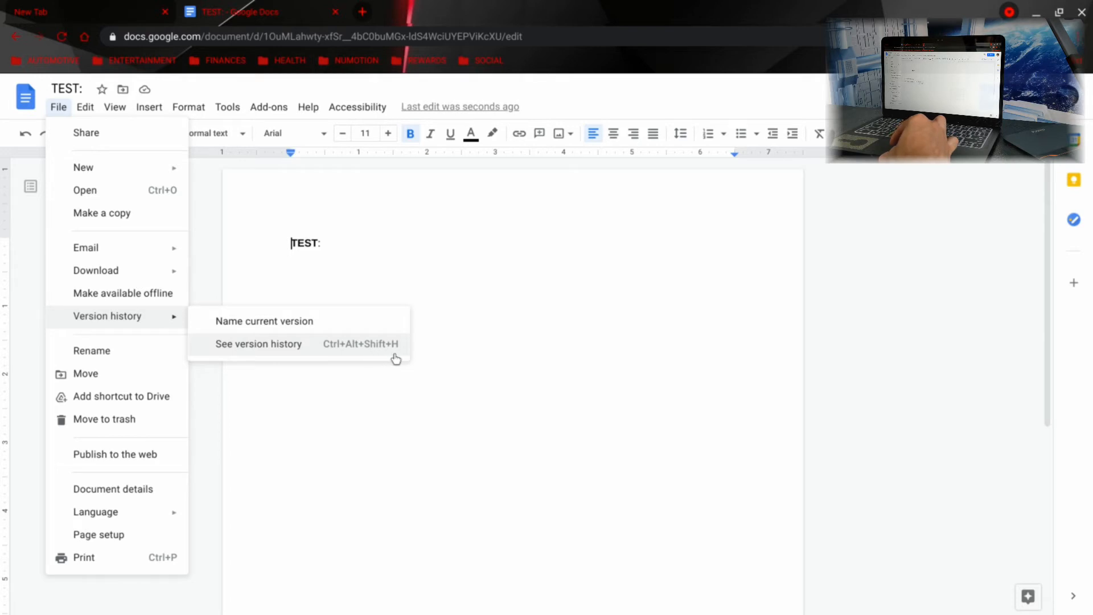
{"action": "mouse_move", "coordinate": [306, 358]}
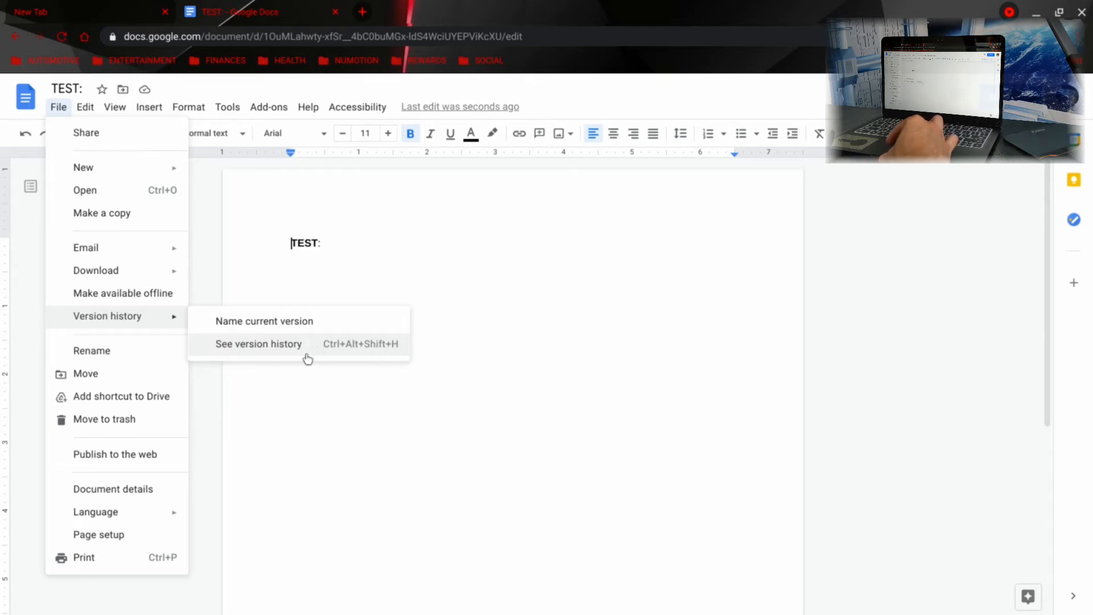
{"action": "mouse_move", "coordinate": [285, 353]}
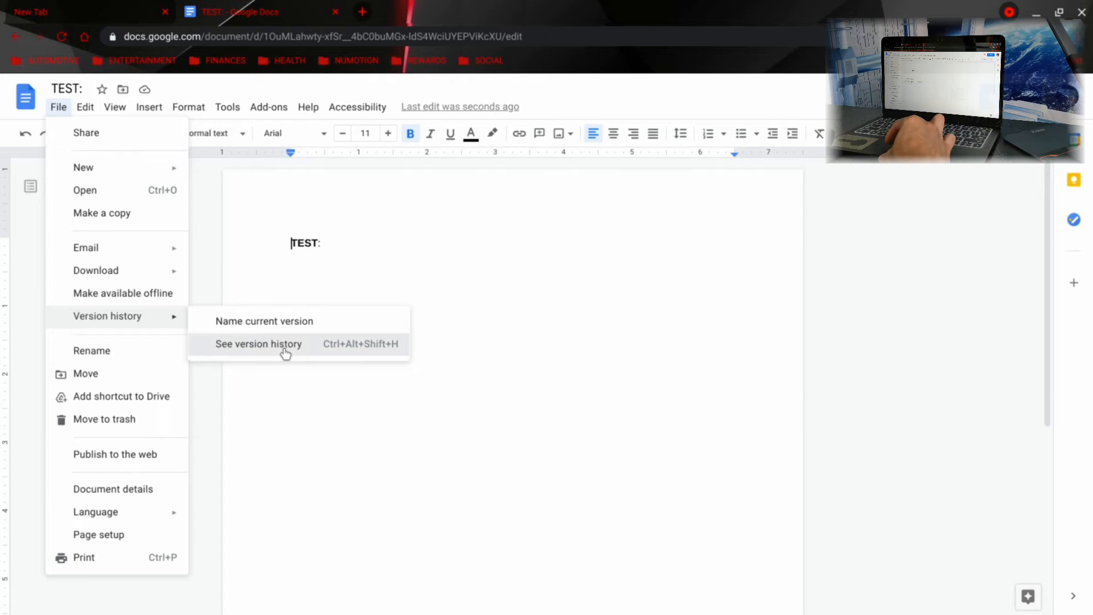
{"action": "left_click", "coordinate": [258, 344]}
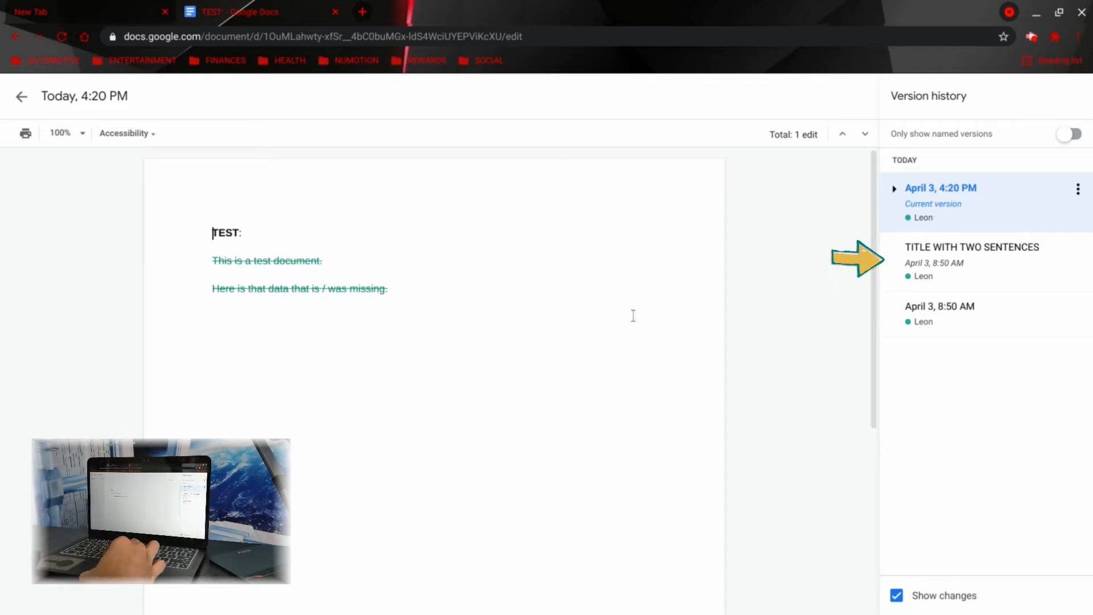
{"action": "mouse_move", "coordinate": [985, 265]}
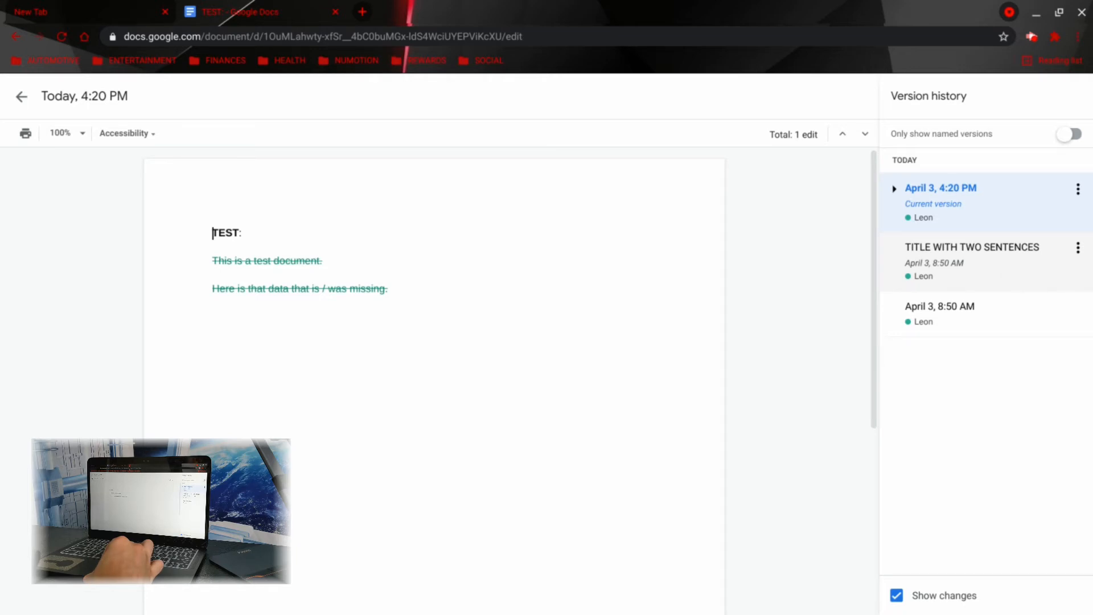
{"action": "mouse_move", "coordinate": [1002, 263]}
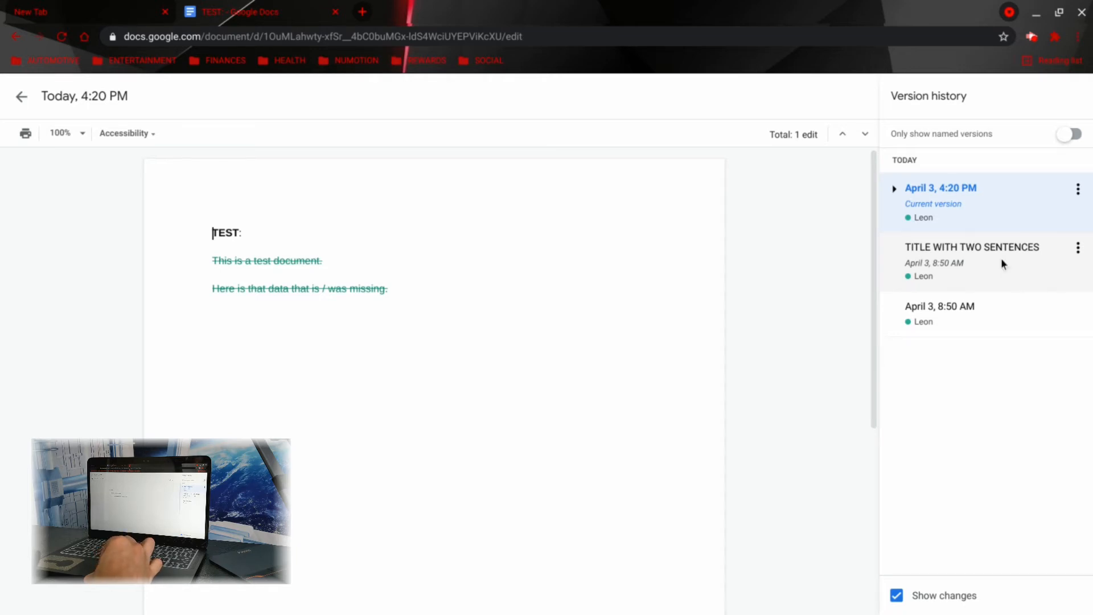
Preview the 'TITLE WITH TWO SENTENCES' version showing both sentences.
{"action": "left_click", "coordinate": [971, 247]}
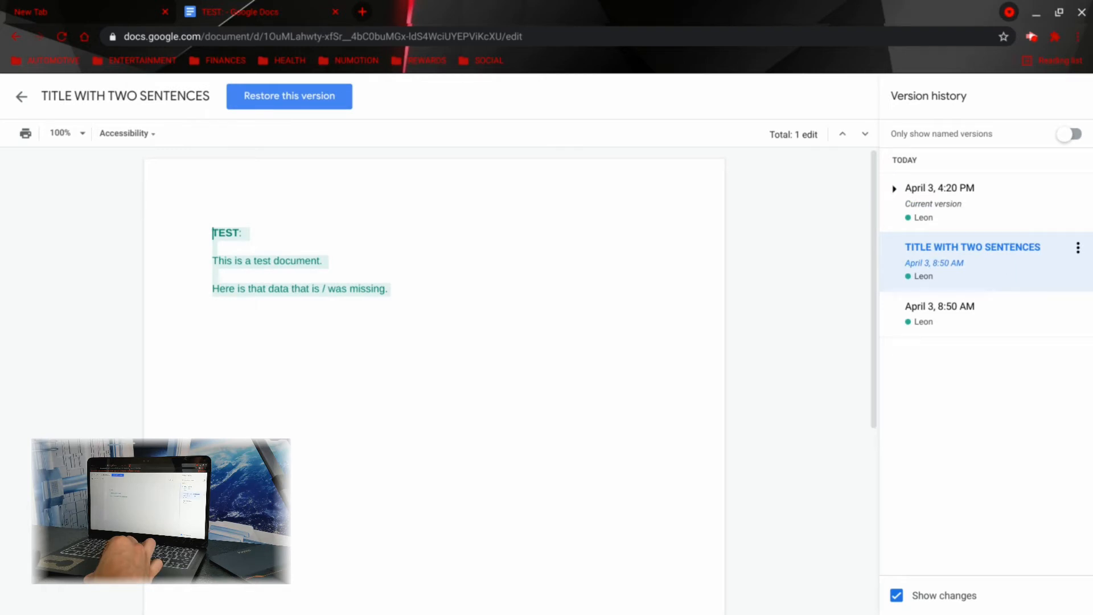
{"action": "mouse_move", "coordinate": [467, 256]}
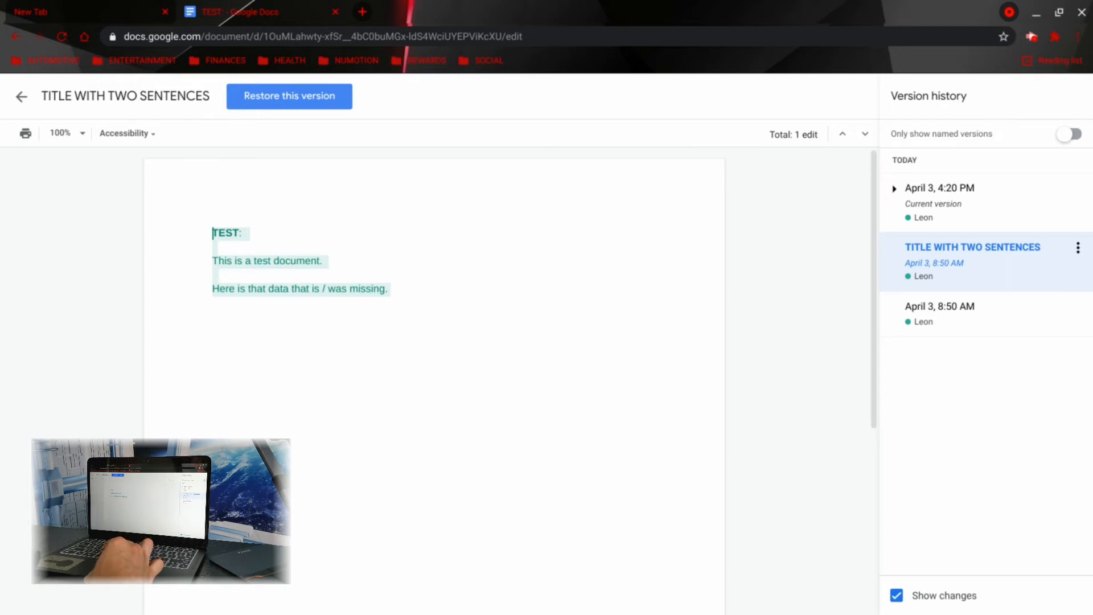
{"action": "mouse_move", "coordinate": [314, 112]}
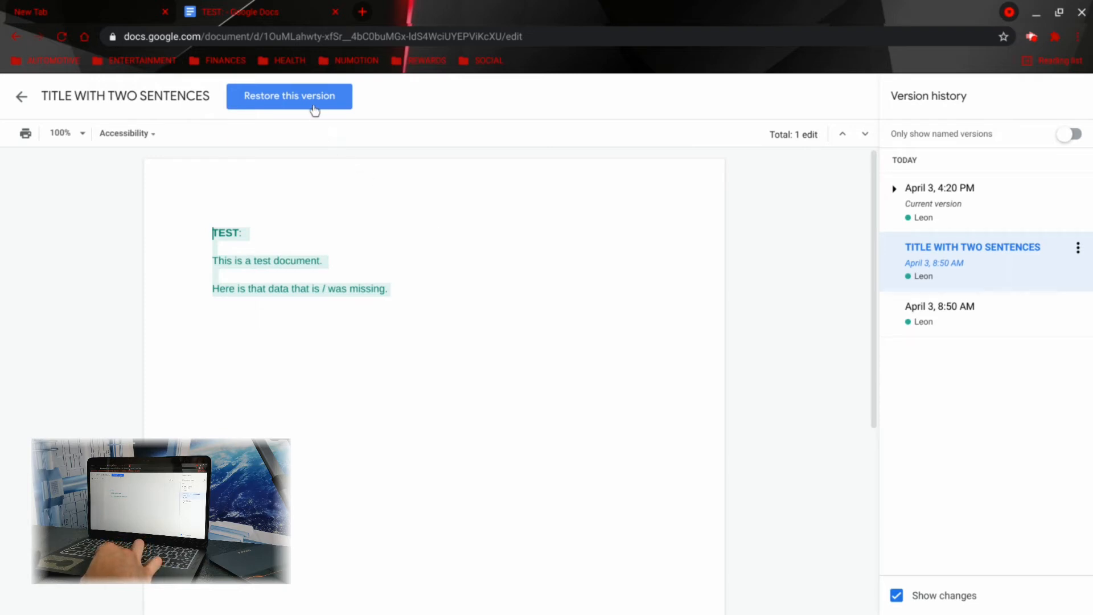
{"action": "mouse_move", "coordinate": [288, 96]}
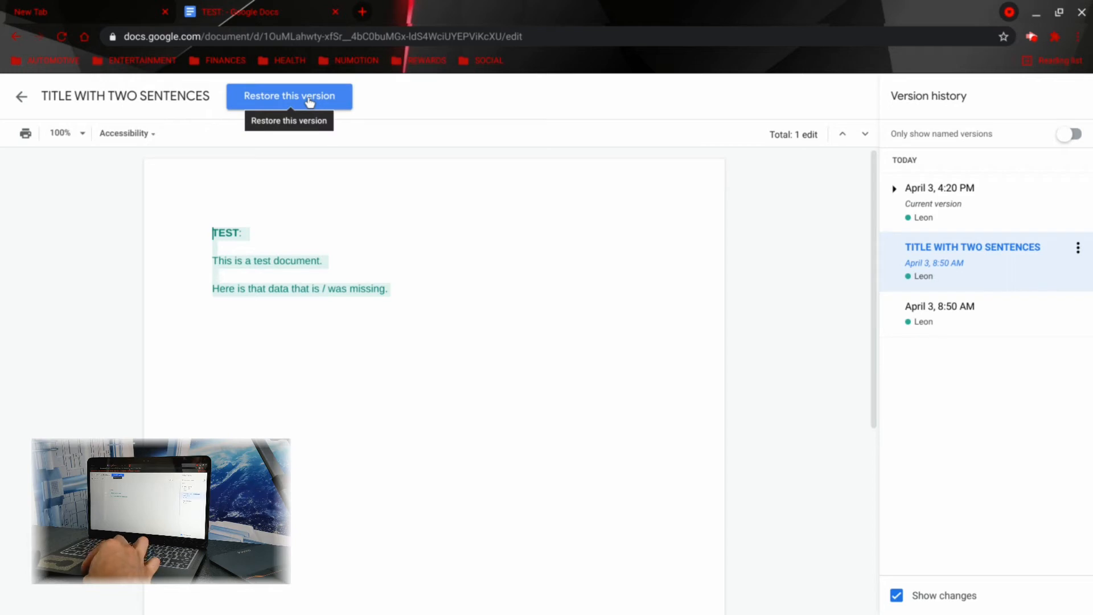
Restore the 'TITLE WITH TWO SENTENCES' version and confirm, bringing both sentences back.
{"action": "left_click", "coordinate": [288, 95]}
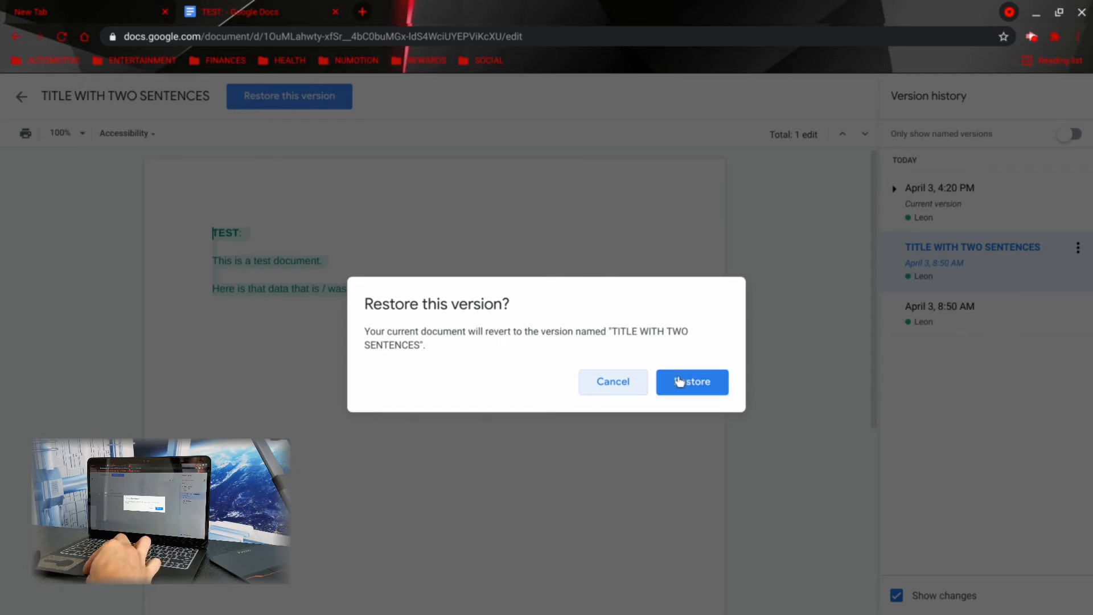
{"action": "left_click", "coordinate": [691, 381]}
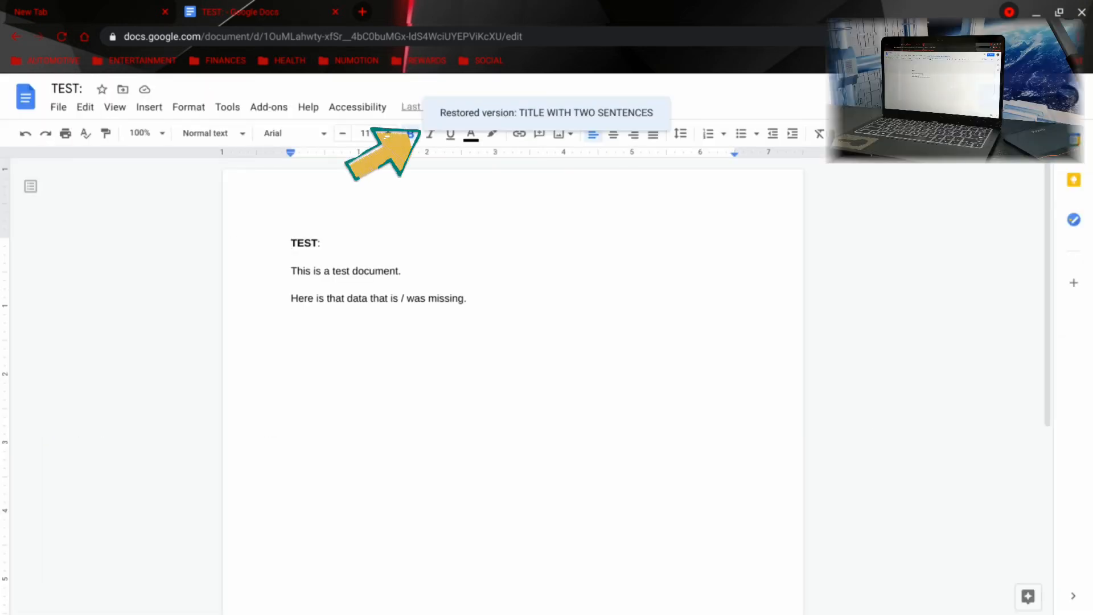